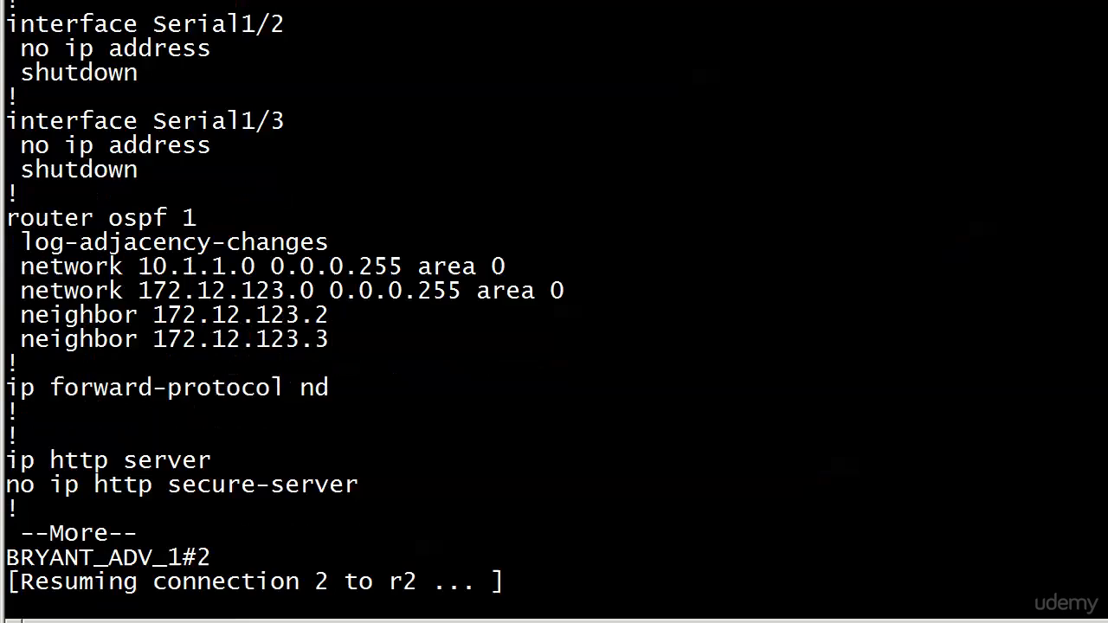
# Display the OSPF routing table with 'show ip route ospf', revealing no learned routes.
pyautogui.write('show ip route ospf')
pyautogui.write('1')
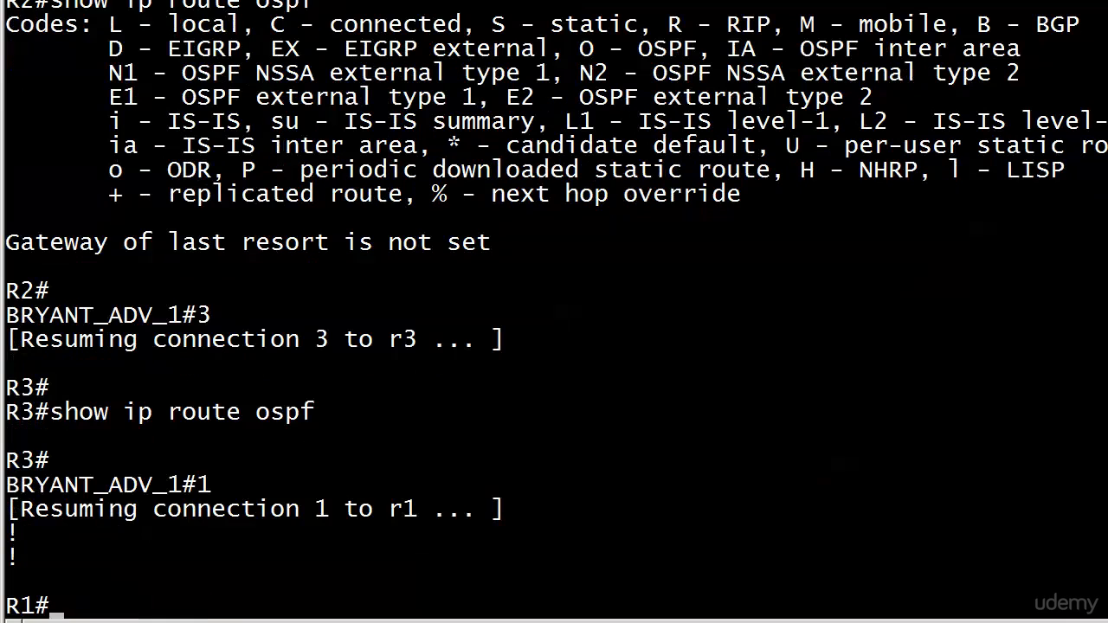
# Display R1's FastEthernet0/0 details showing address 10.1.1.1/24 via 'show int fast 0/0'.
pyautogui.write('show ip int')
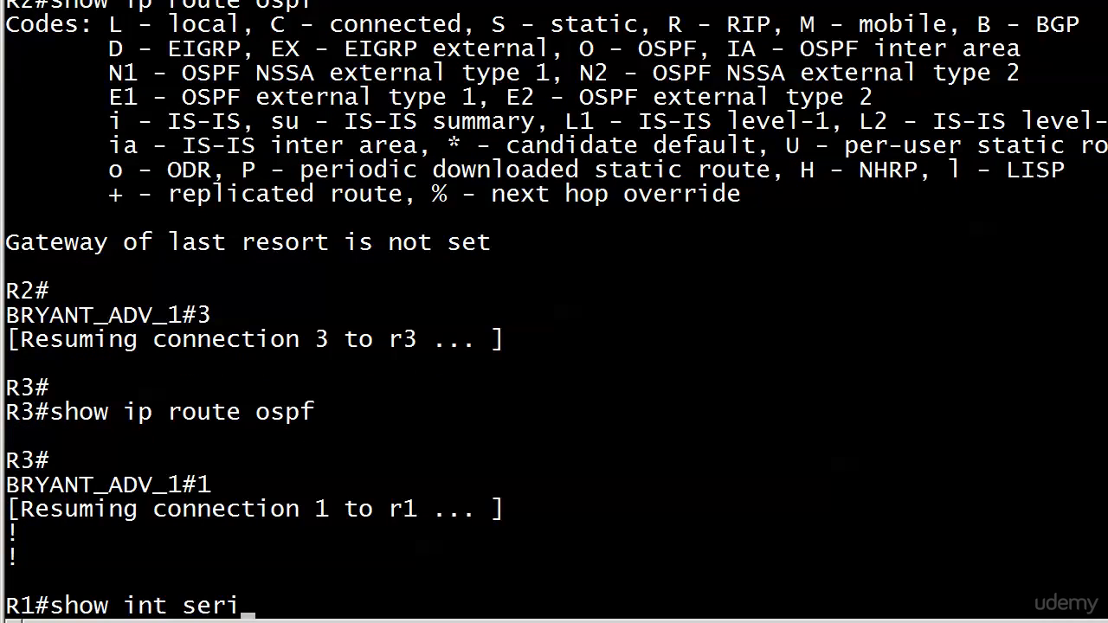
pyautogui.press('BackSpace')
pyautogui.write('i')
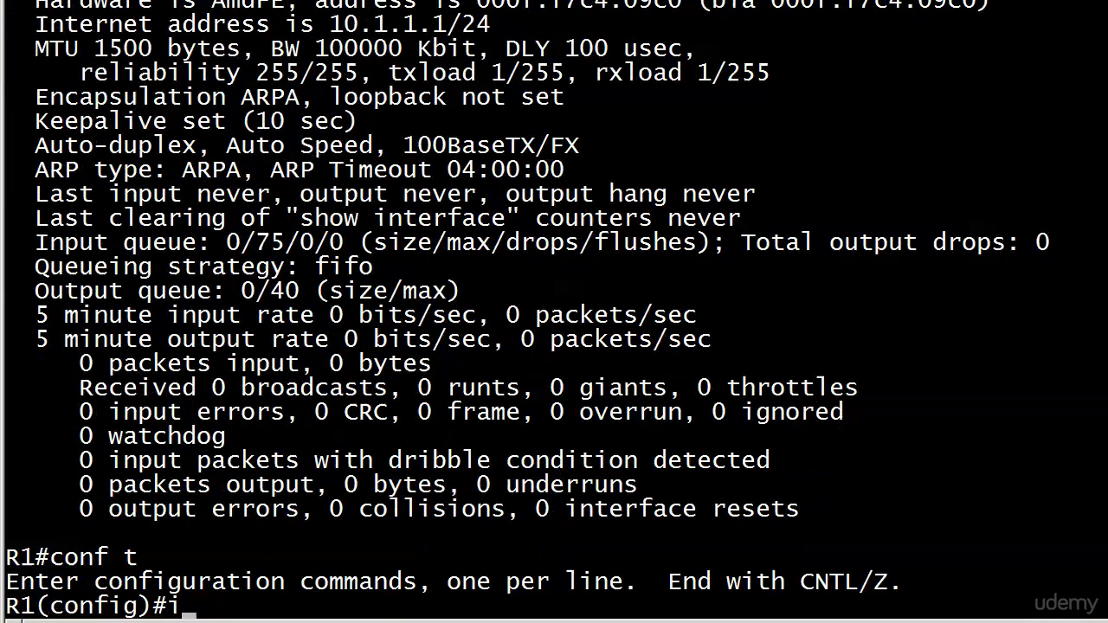
pyautogui.write('nt fast 0/0')
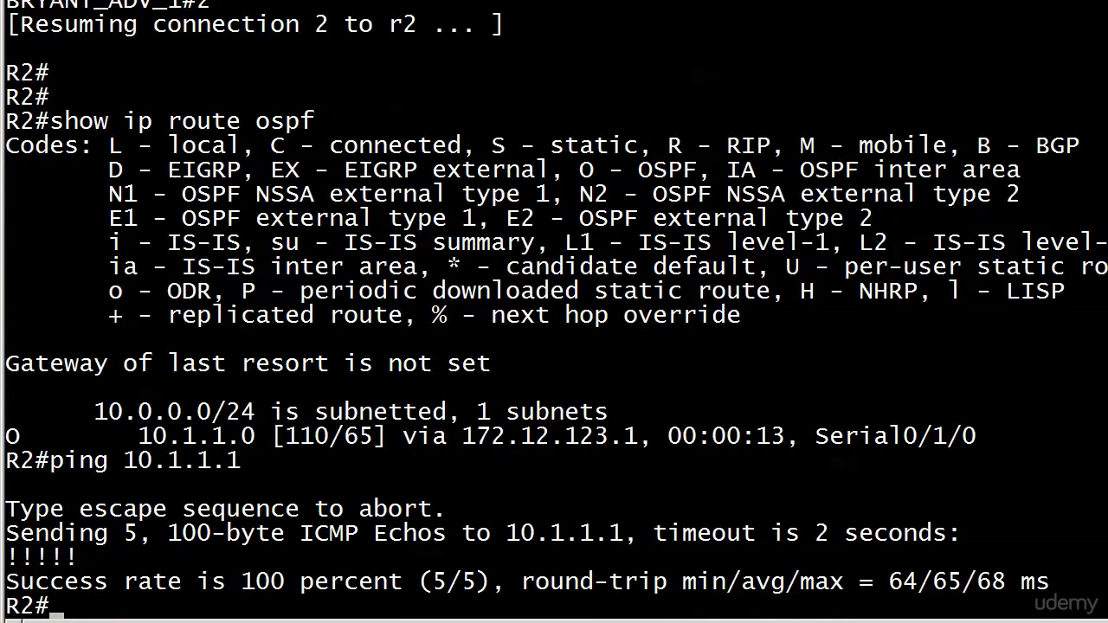
# Display the OSPF routing table showing 10.1.1.0/24 learned via 172.12.123.1.
pyautogui.write('show ip route ospf')
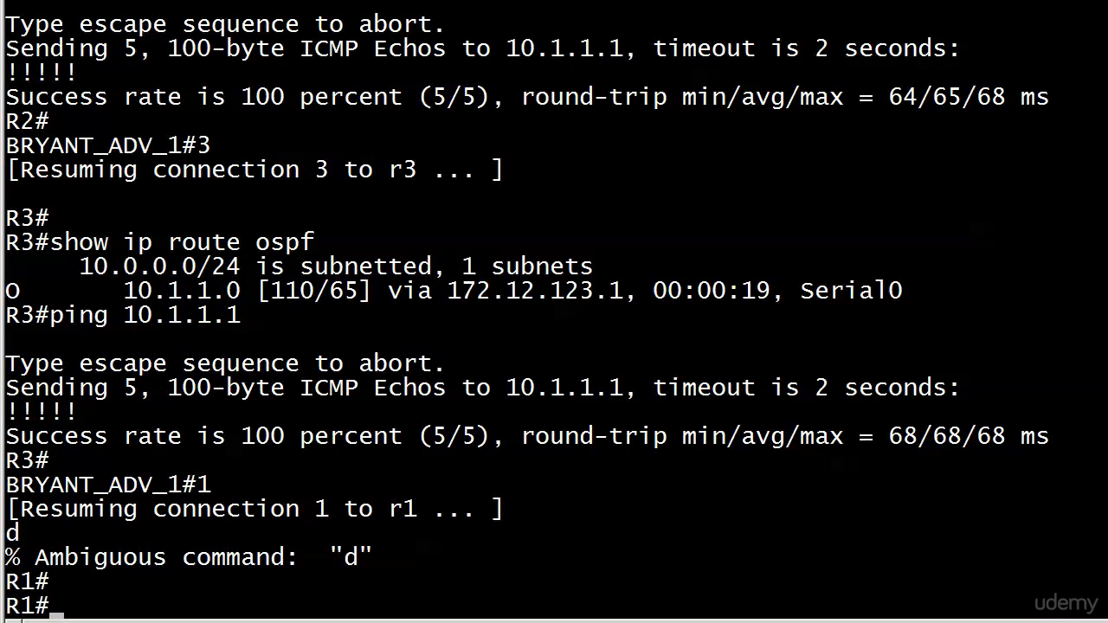
# Debug R1's OSPF hellos exchanged with 2.2.2.2 and 3.3.3.3, then turn all debugging off.
pyautogui.write('debug ip ospf hello')
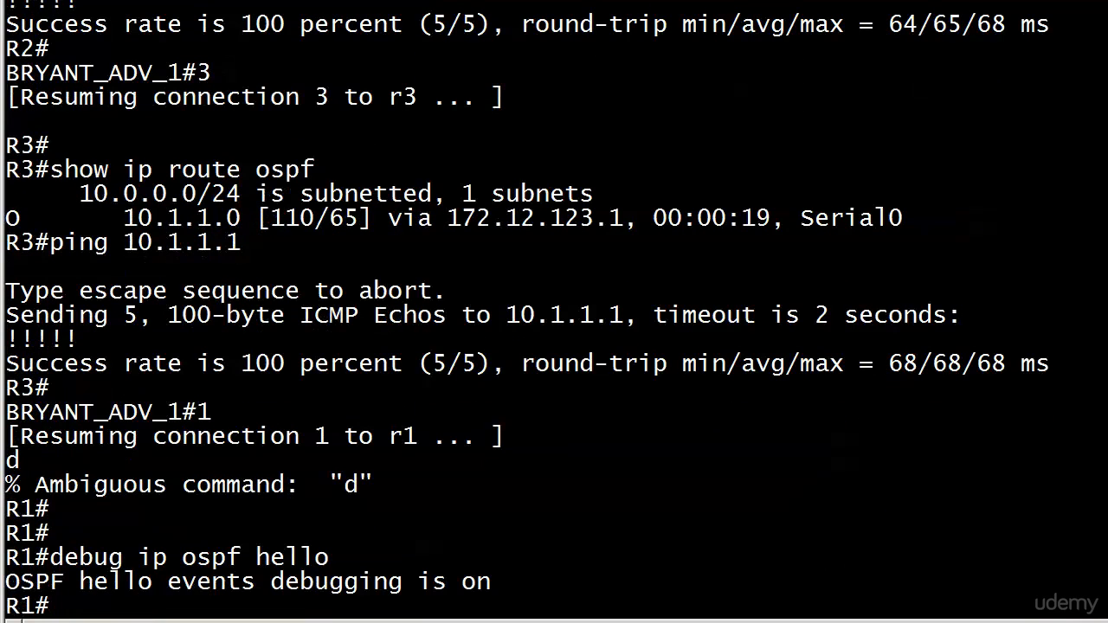
pyautogui.scroll(-3)
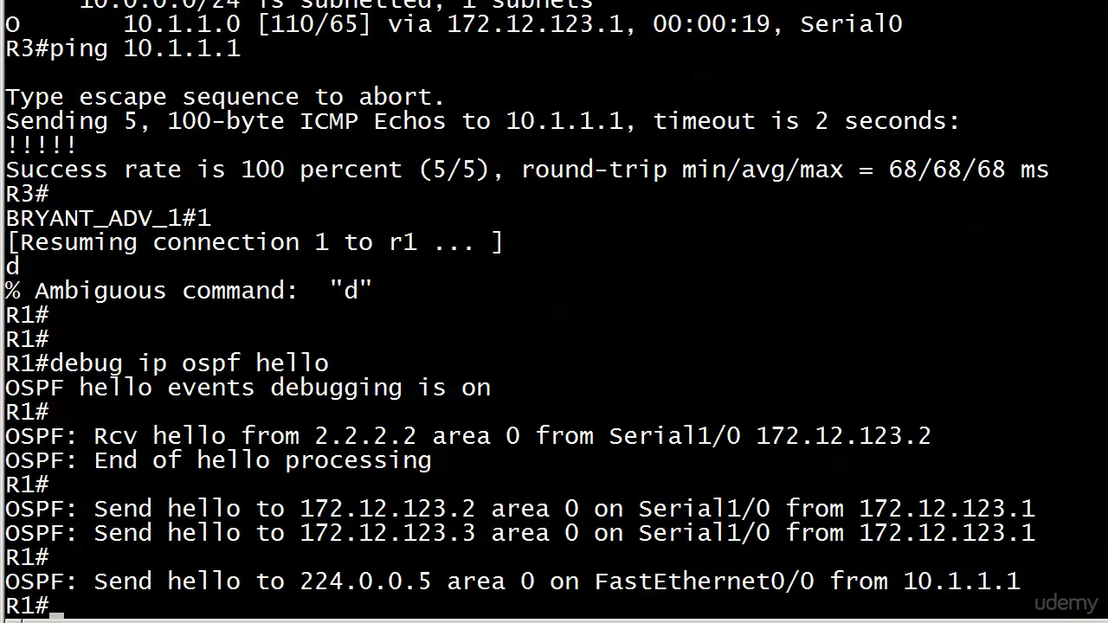
pyautogui.scroll(-3)
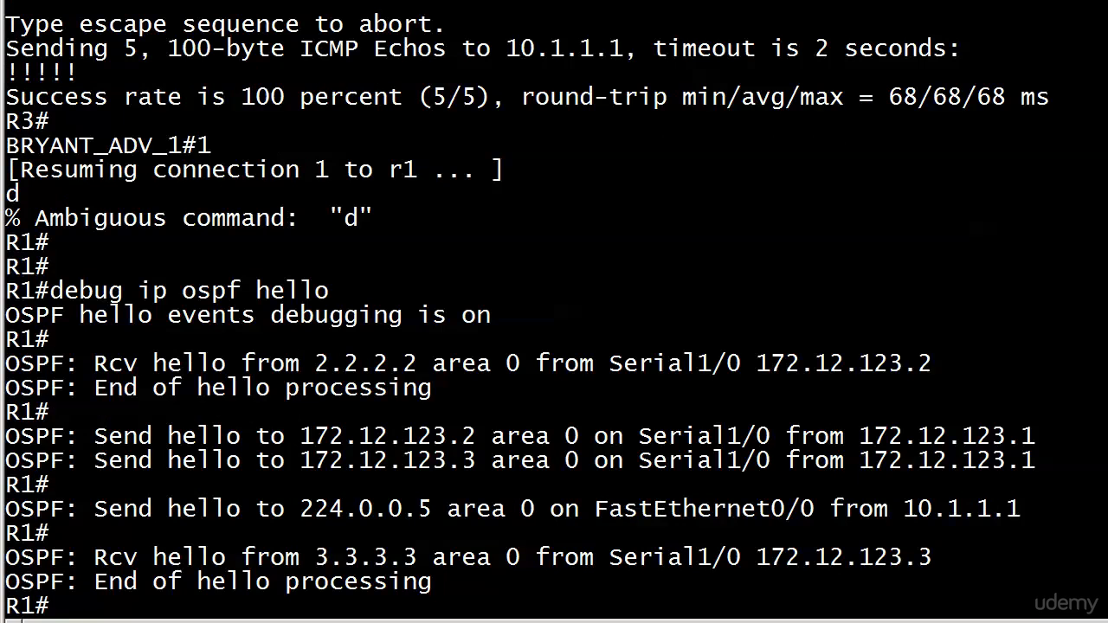
pyautogui.write('u all')
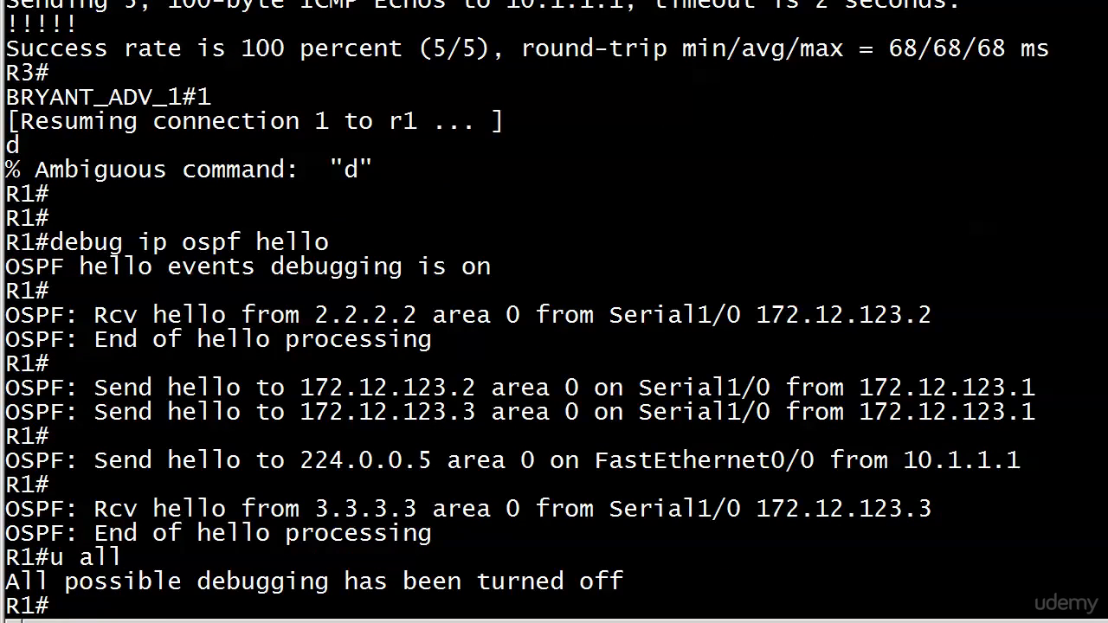
# Scroll down through R1's remaining hello debug output on FastEthernet0/0.
pyautogui.scroll(-3)
pyautogui.write('conf t')
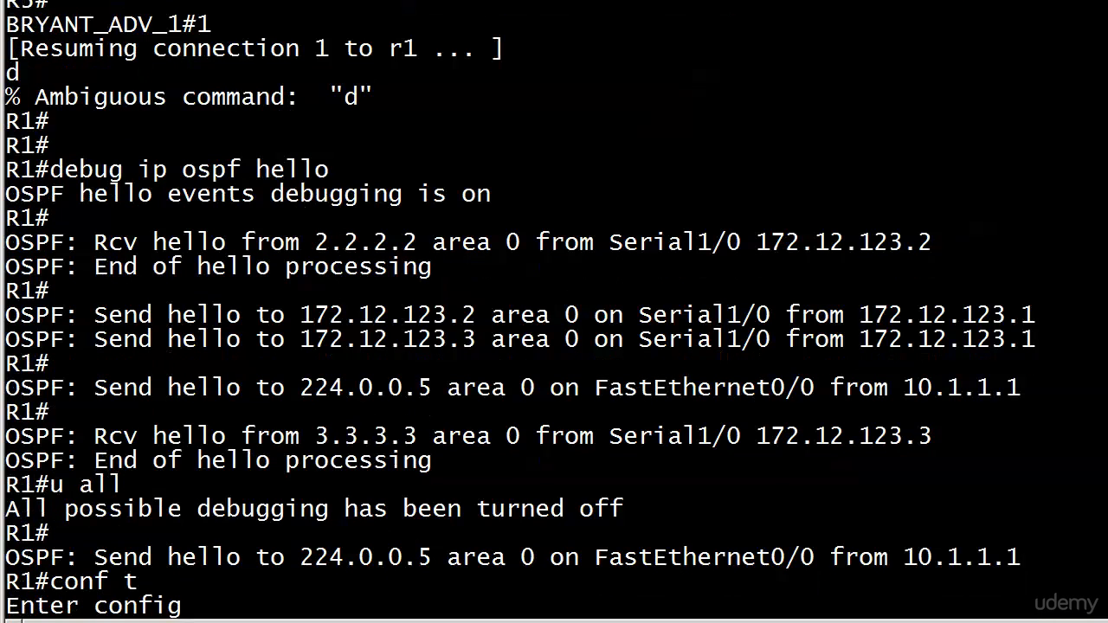
# Remove network 10.1.1.0 0.0.0.255 area 0 from OSPF process 1 and re-enable hello debugging.
pyautogui.write('router ospf 1')
pyautogui.write('no shut')
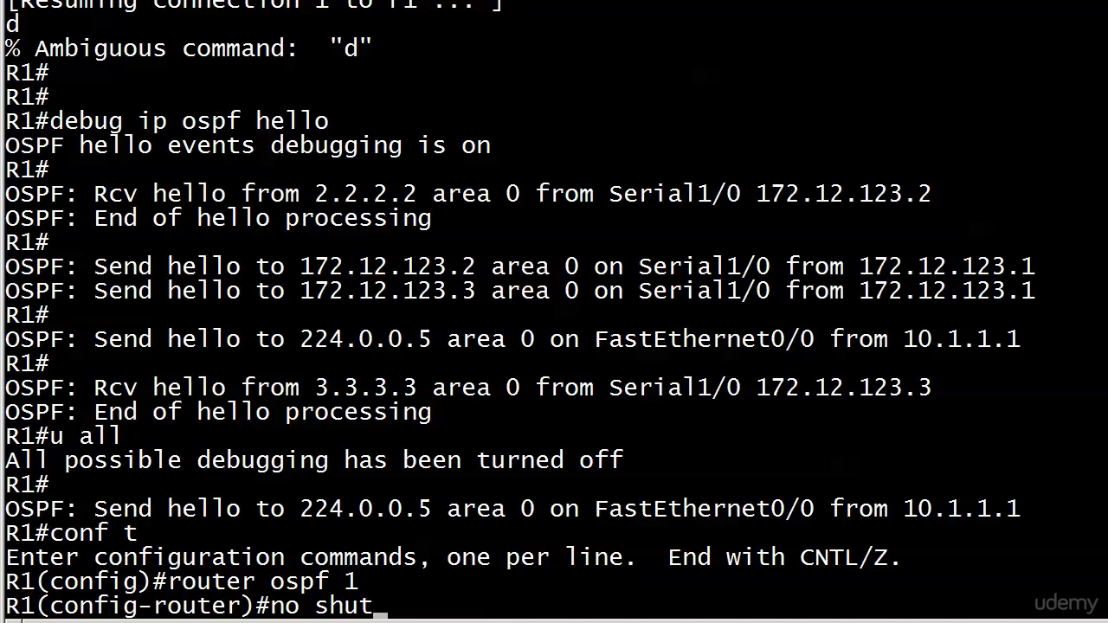
pyautogui.write('network 10.1.1.0 0.0.0.255 area 0')
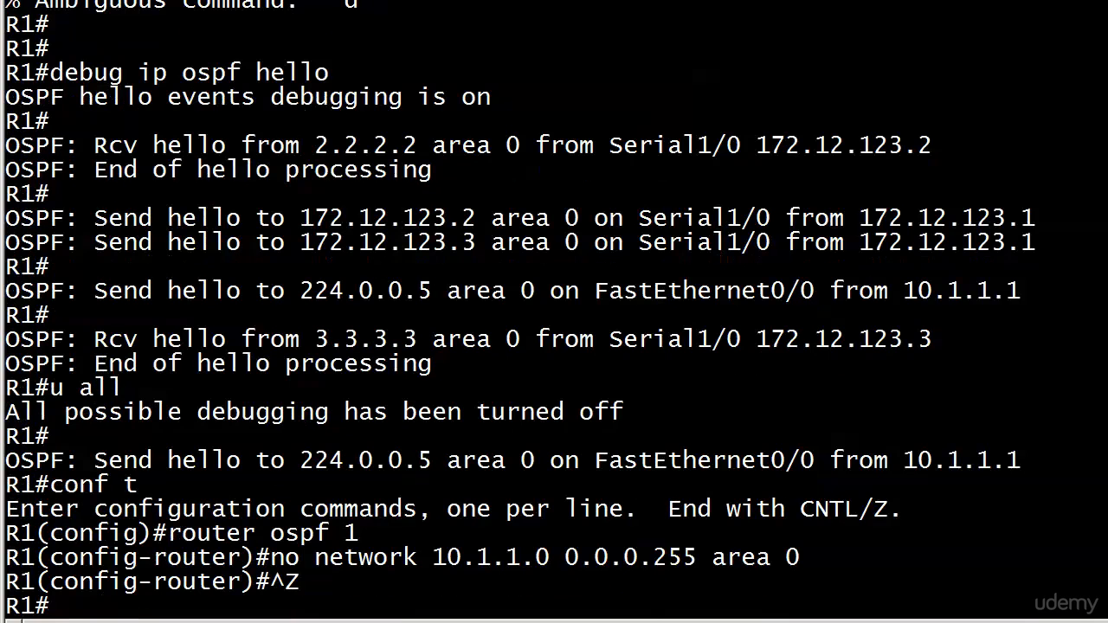
pyautogui.write('debug ip ospf hello')
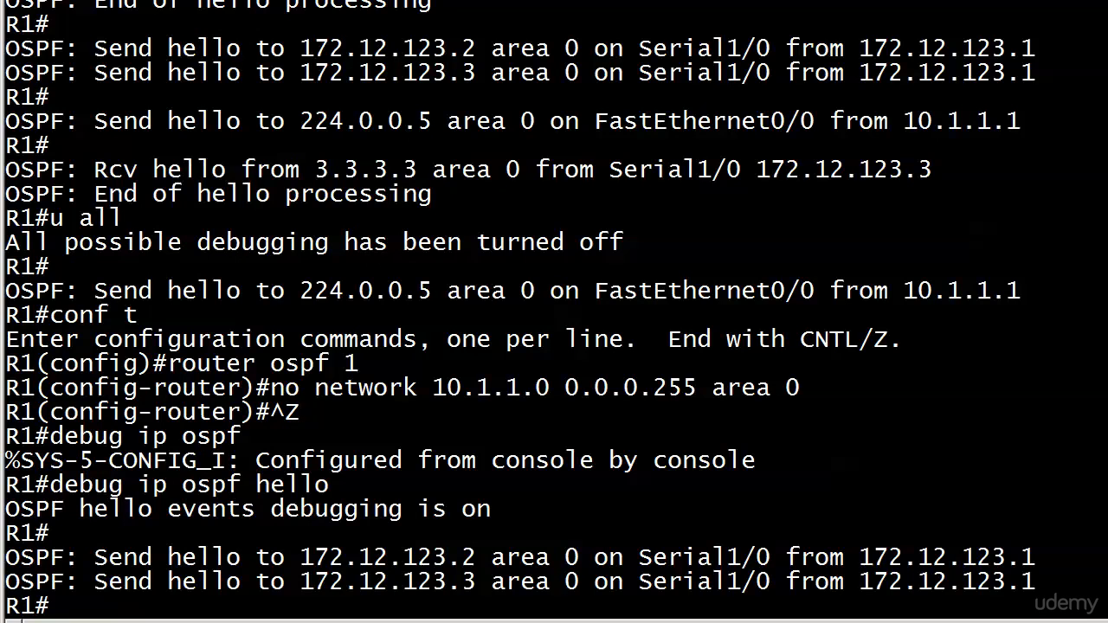
# Check the OSPF routing table with 'show ip route ospf', now showing no learned routes.
pyautogui.scroll(-3)
pyautogui.write('ping 10.1.1.1')
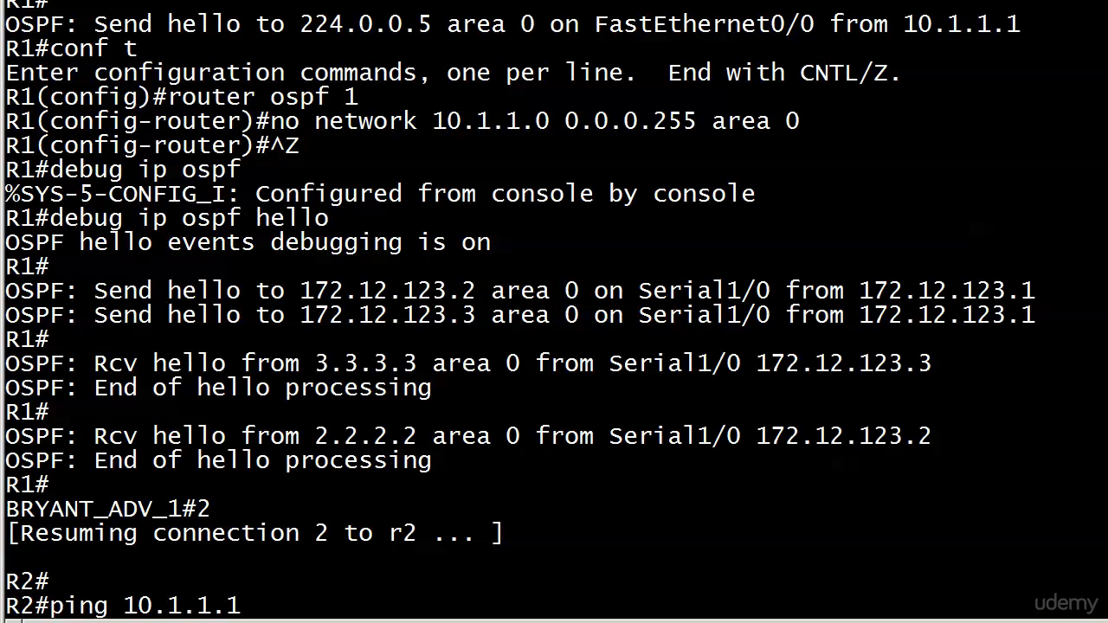
pyautogui.write('show ip route ospf')
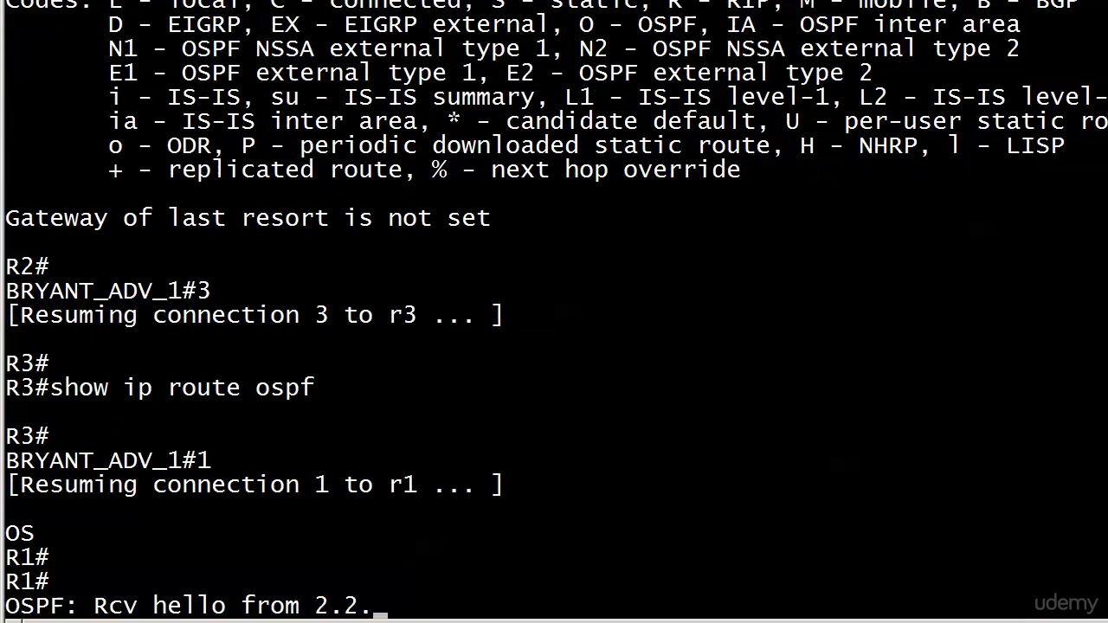
# Under router ospf 1 on R1, re-enter the network 10.1.1.0 0.0.0.255 area 0 statement.
pyautogui.write('con ft')
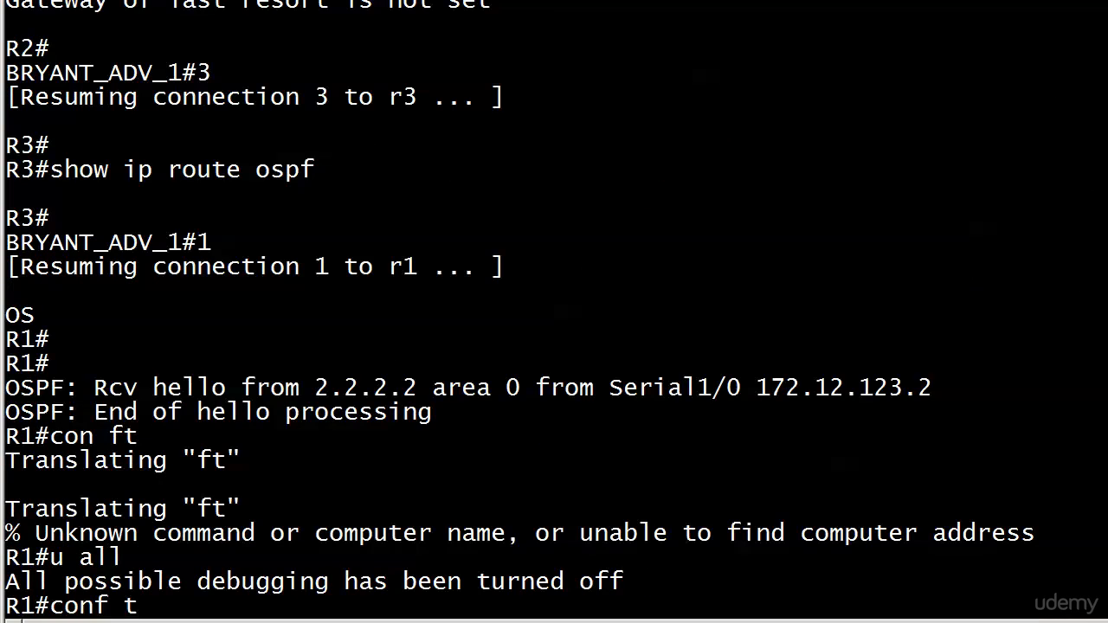
pyautogui.write('router ospf 1')
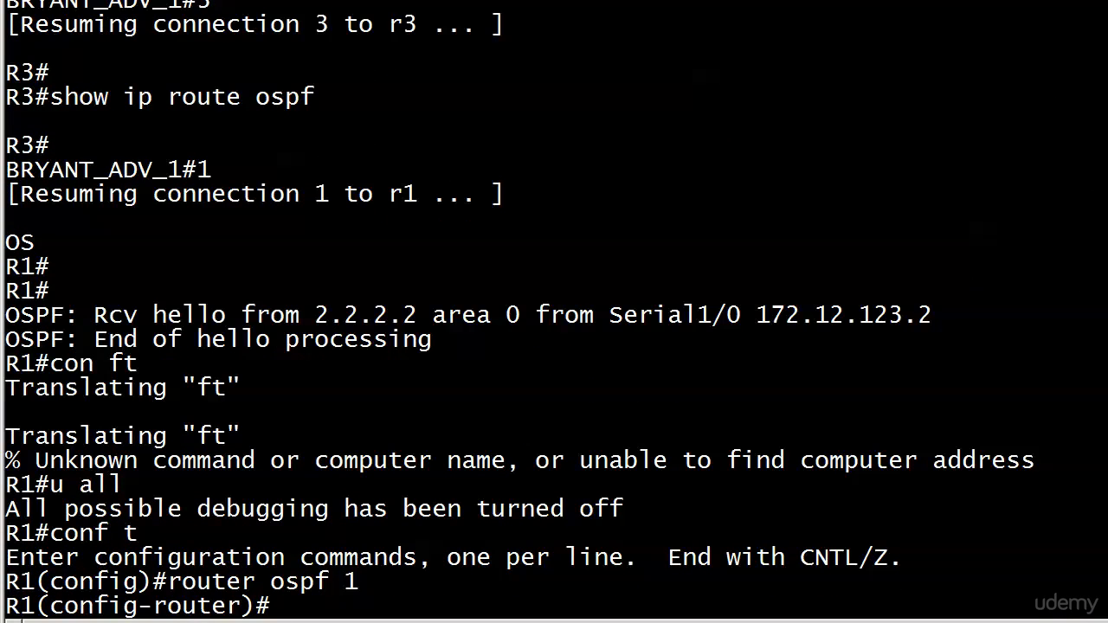
pyautogui.write('no network 10.1.1.0 0.0.0.255 area 0')
pyautogui.write('s')
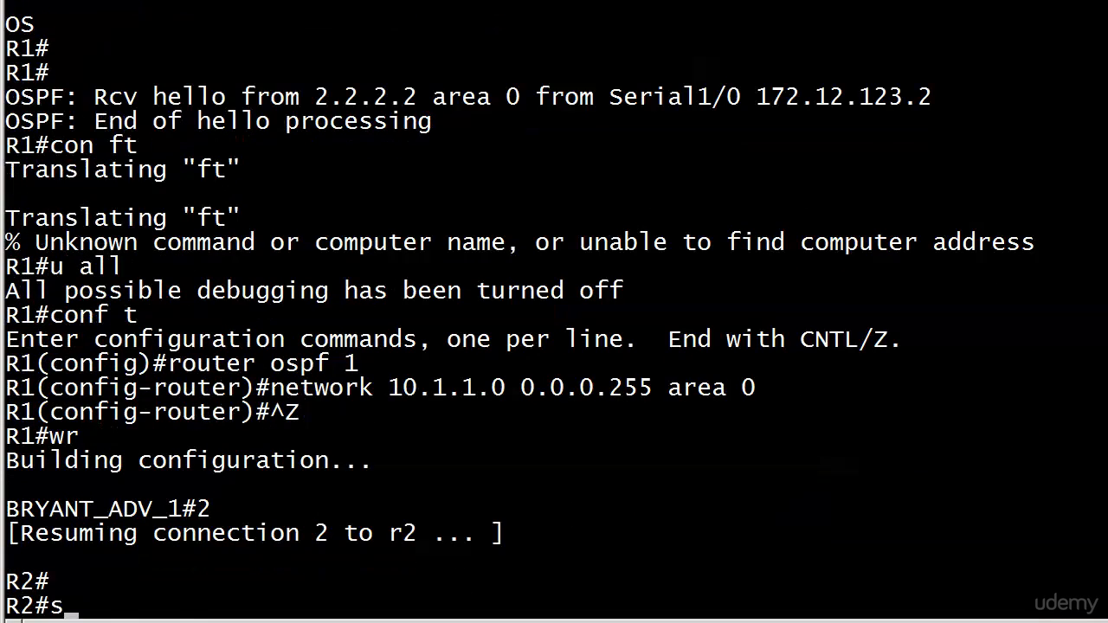
# Verify R2 and R3 learn 10.1.1.0/24 via OSPF and ping 10.1.1.1 successfully.
pyautogui.write('how ip route ospf')
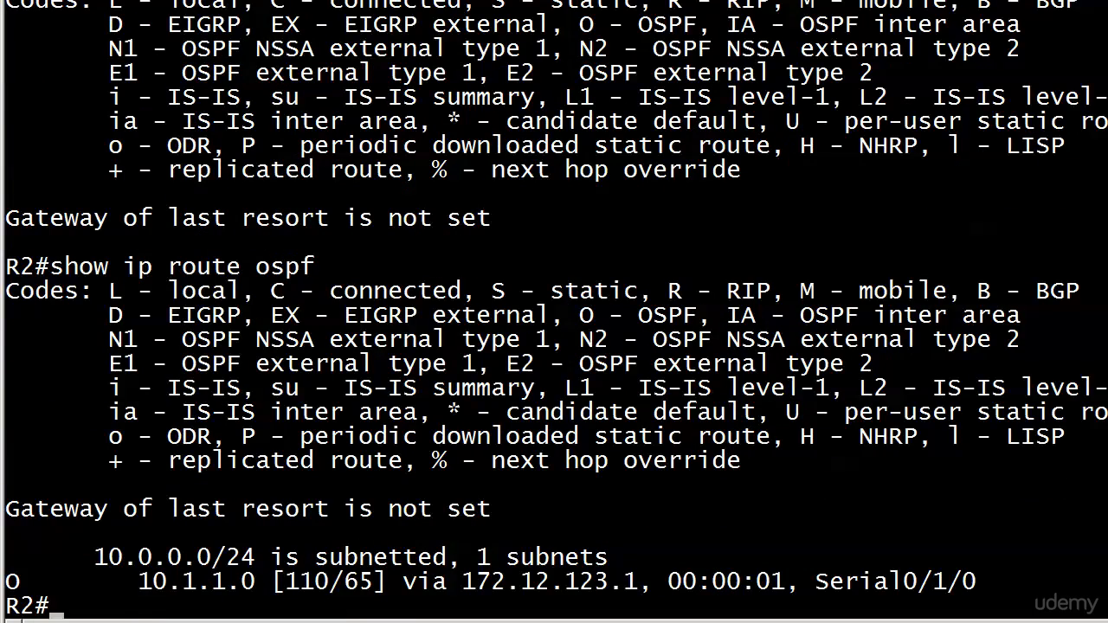
pyautogui.write('ping 10.1.1.1')
pyautogui.write('3')
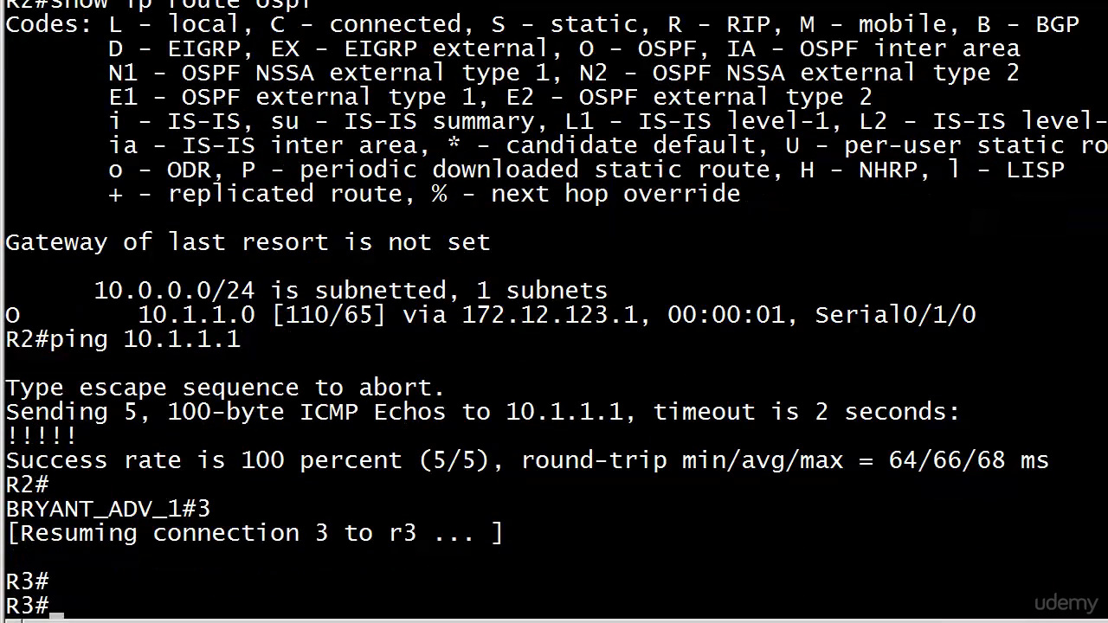
pyautogui.write('show ip route ospf')
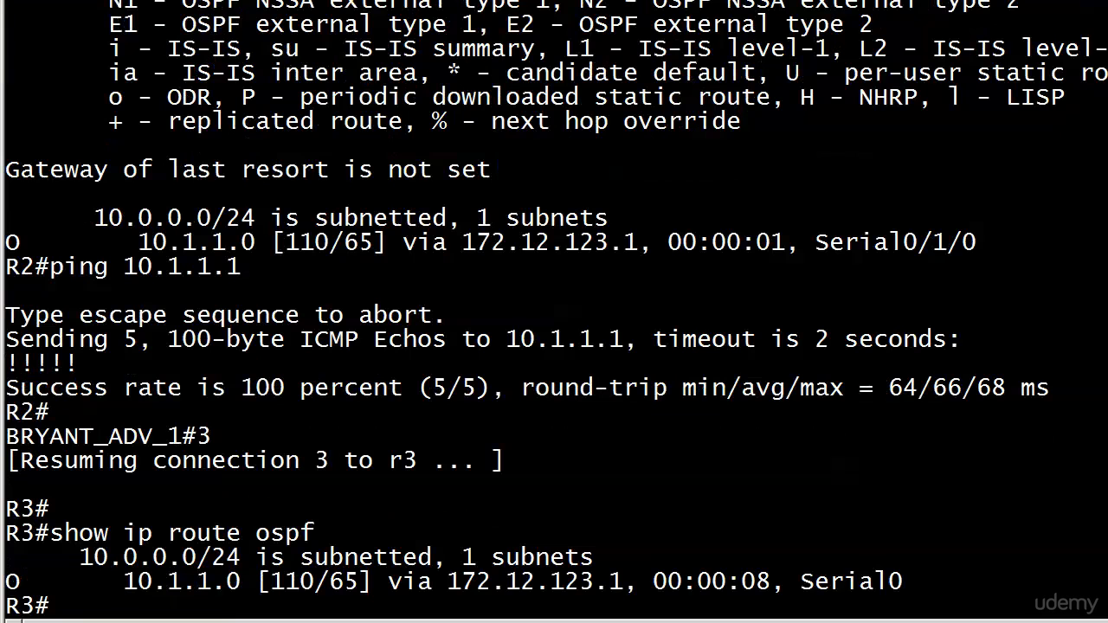
pyautogui.write('ping 10.1.1.1')
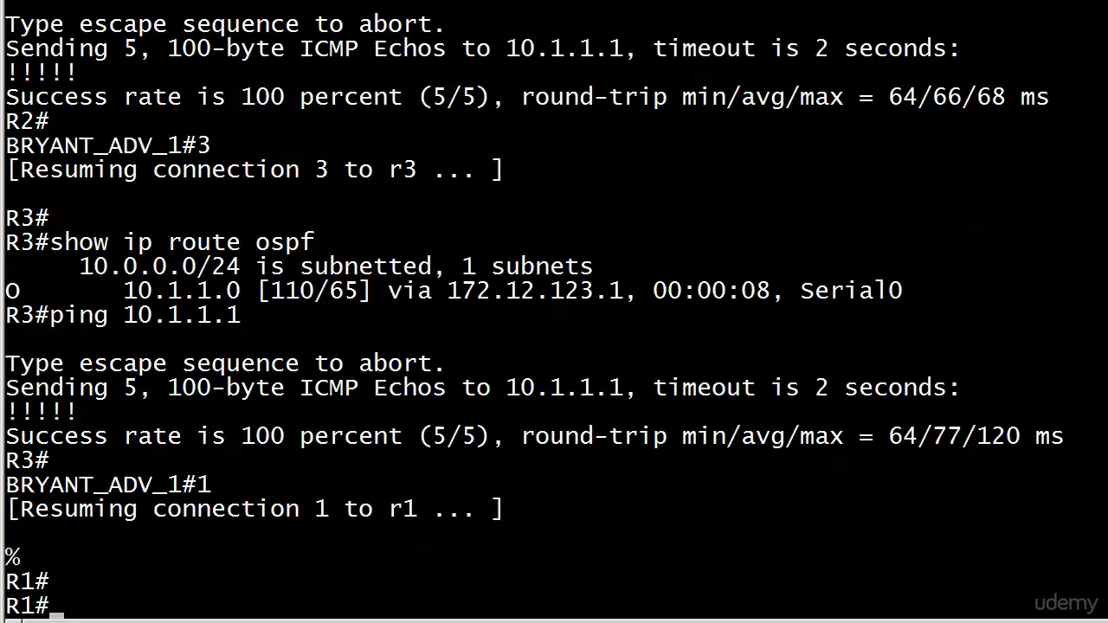
# Debug OSPF hellos on R1 to see one sent on FastEthernet0/0, then undebug all.
pyautogui.write('debug ip ospf hello')
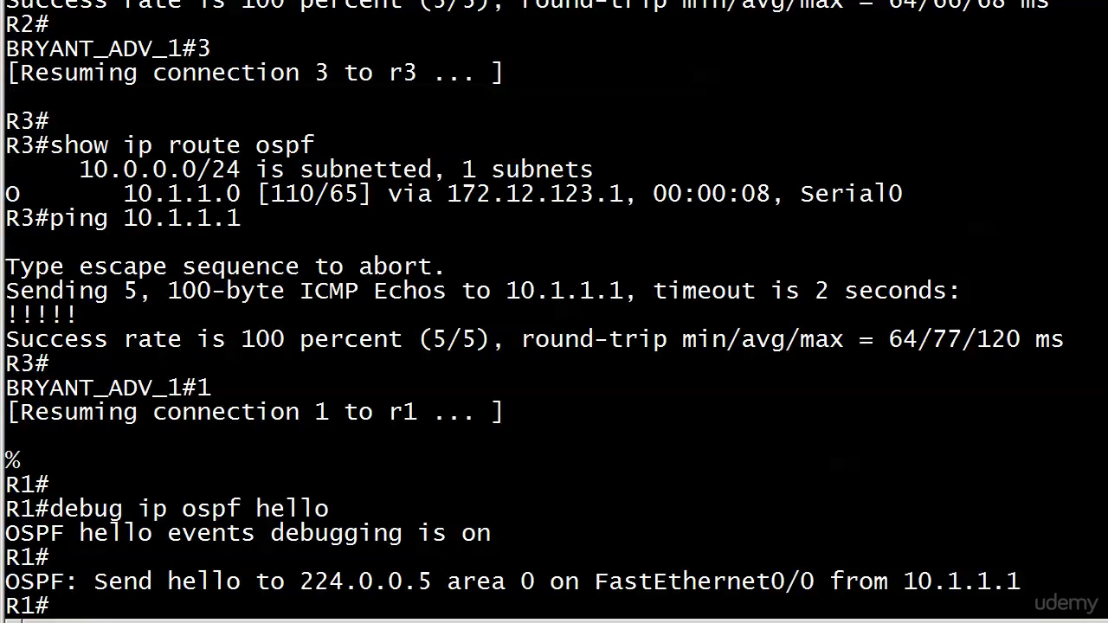
pyautogui.write('u all')
pyautogui.write('int')
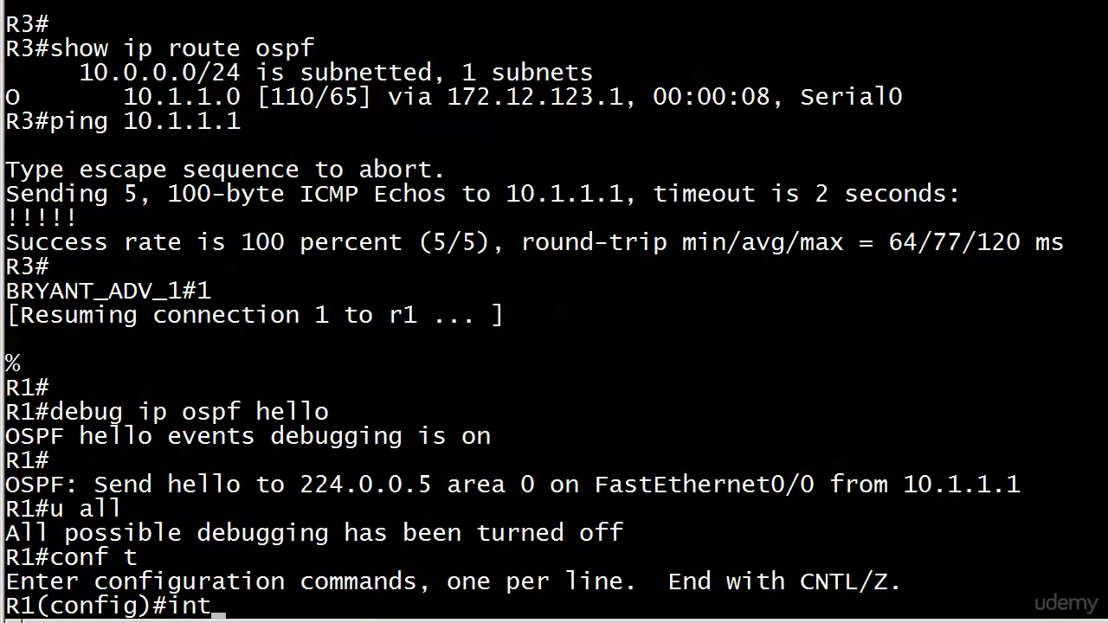
# On R1's Serial1/0, list the ip ospf interface options and the area option under process 1.
pyautogui.write('serial 1/0')
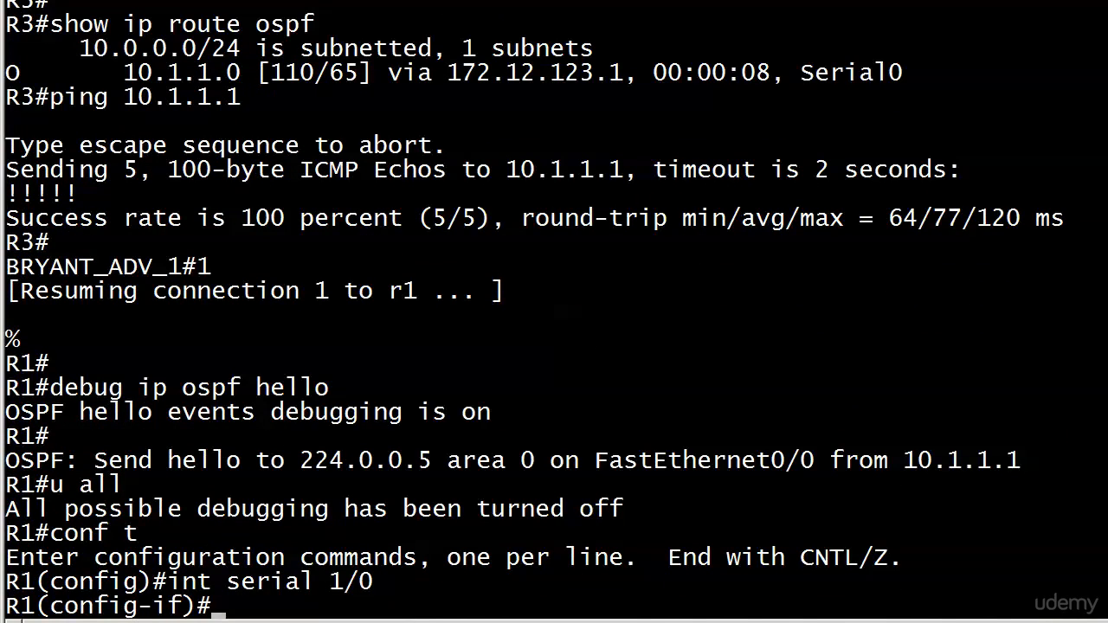
pyautogui.write('ip ospf ?')
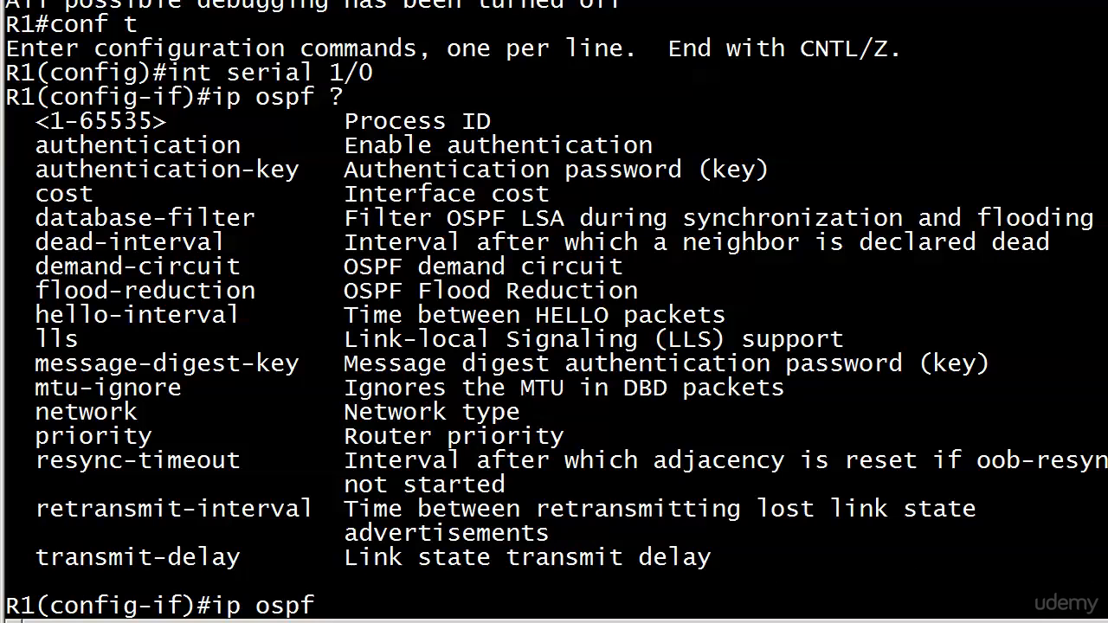
pyautogui.write('1 ?')
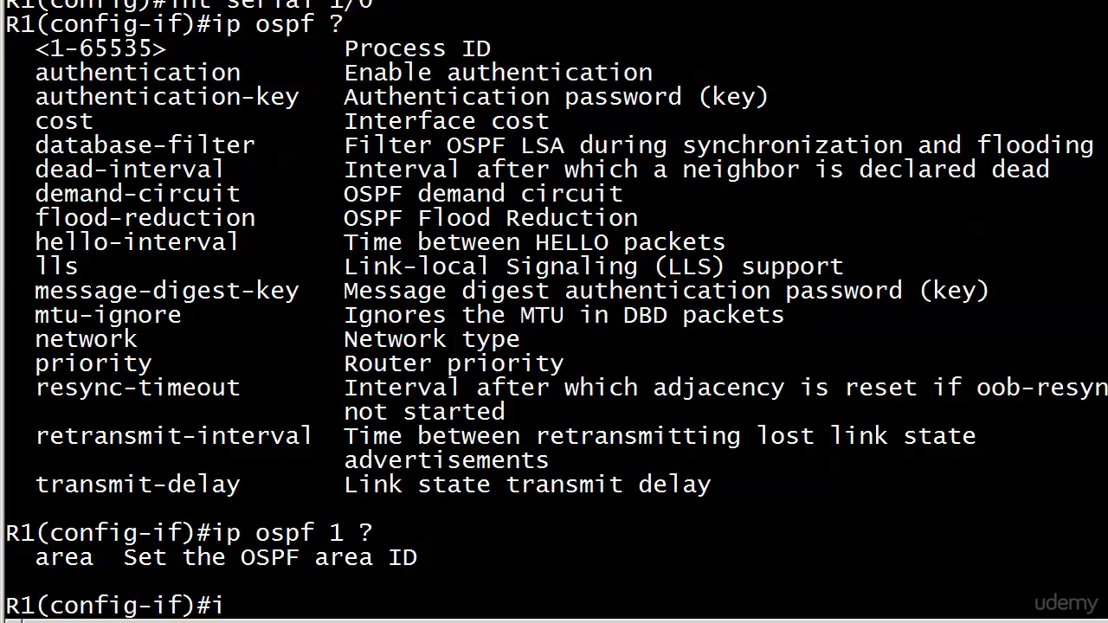
pyautogui.press('backspace')
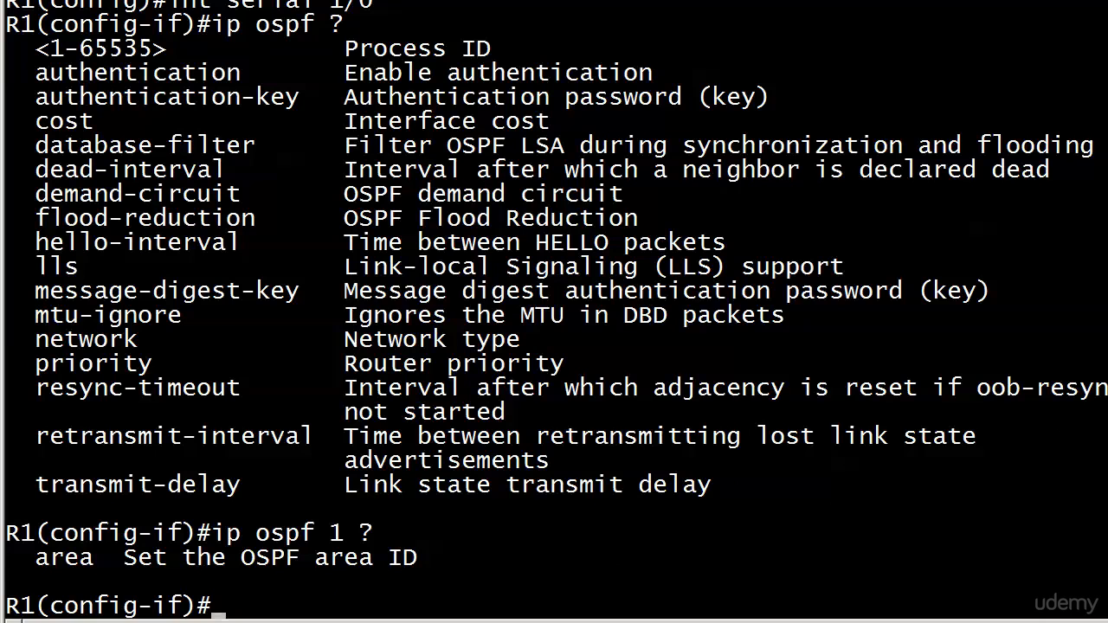